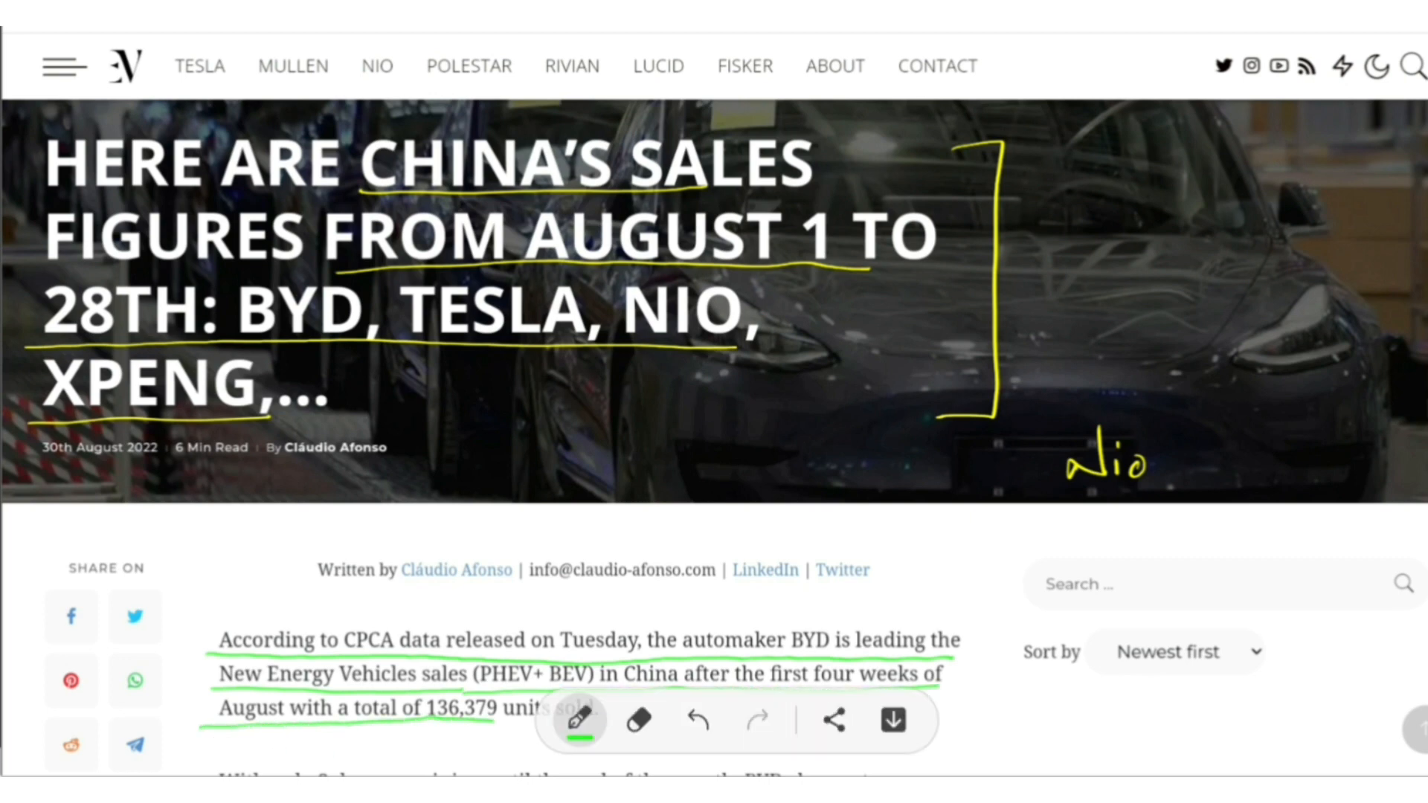
Scroll the article down so the PHEV + BEV sales table is fully in view.
scroll(down, 3)
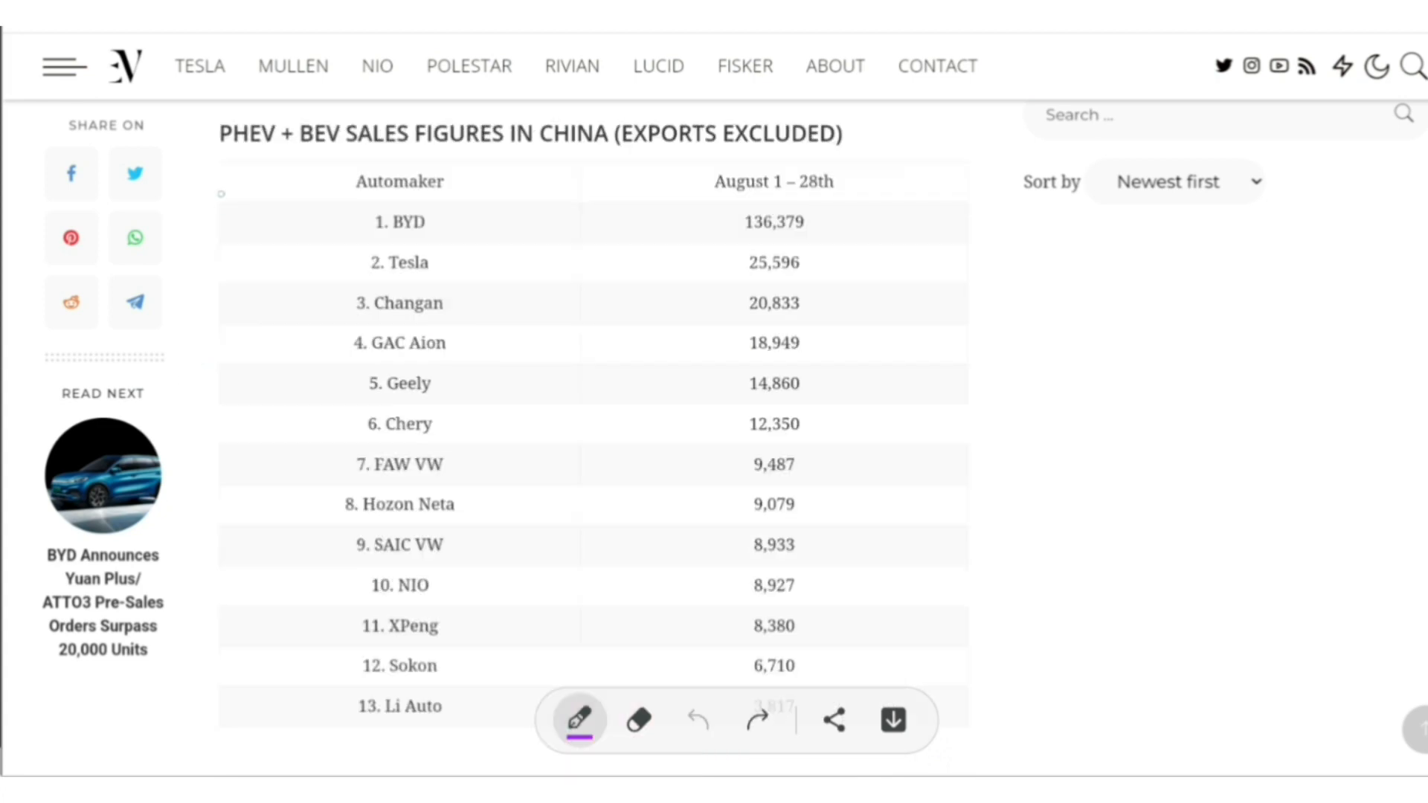
Underline the table heading and circle Tesla in the second row with the purple pen.
drag(198, 153, 344, 150)
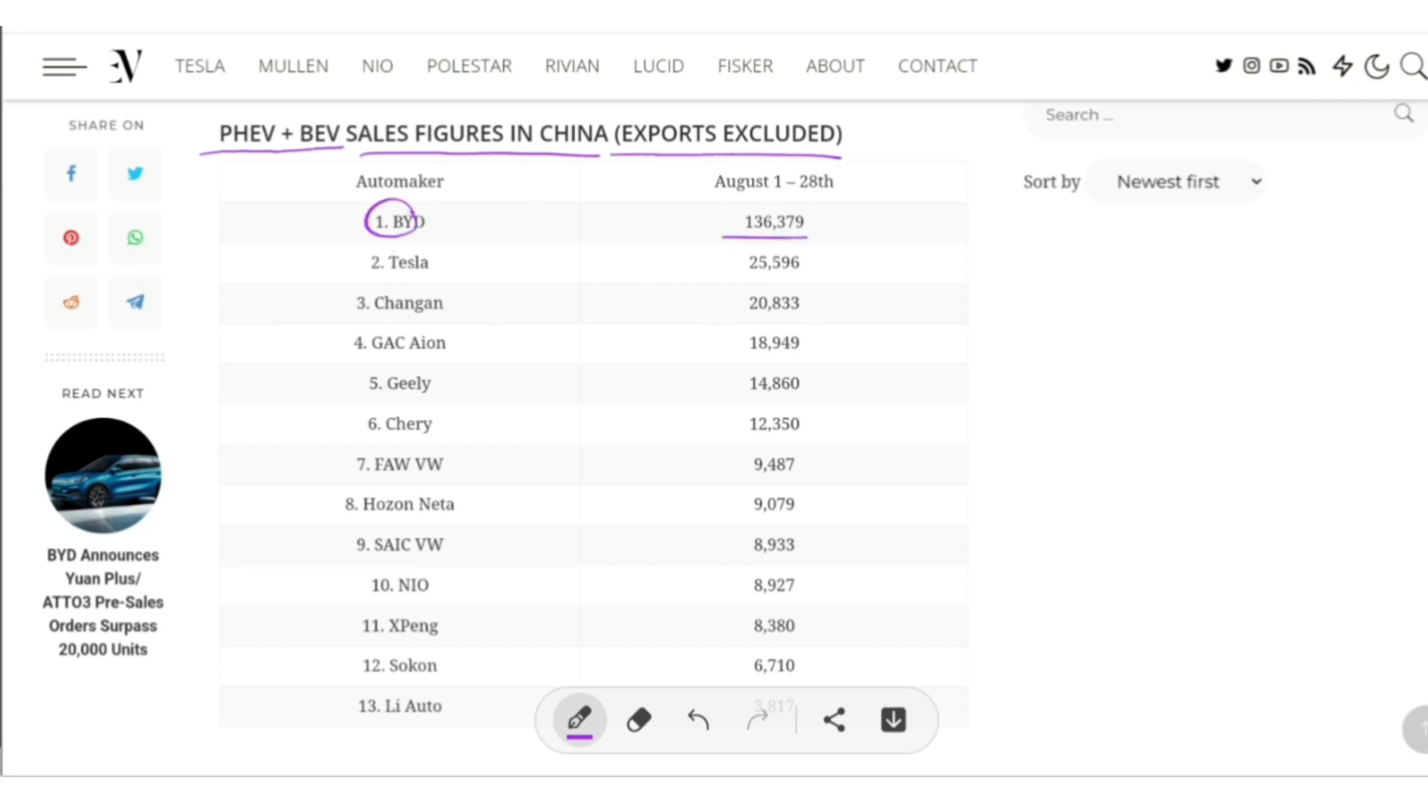
drag(360, 265, 438, 261)
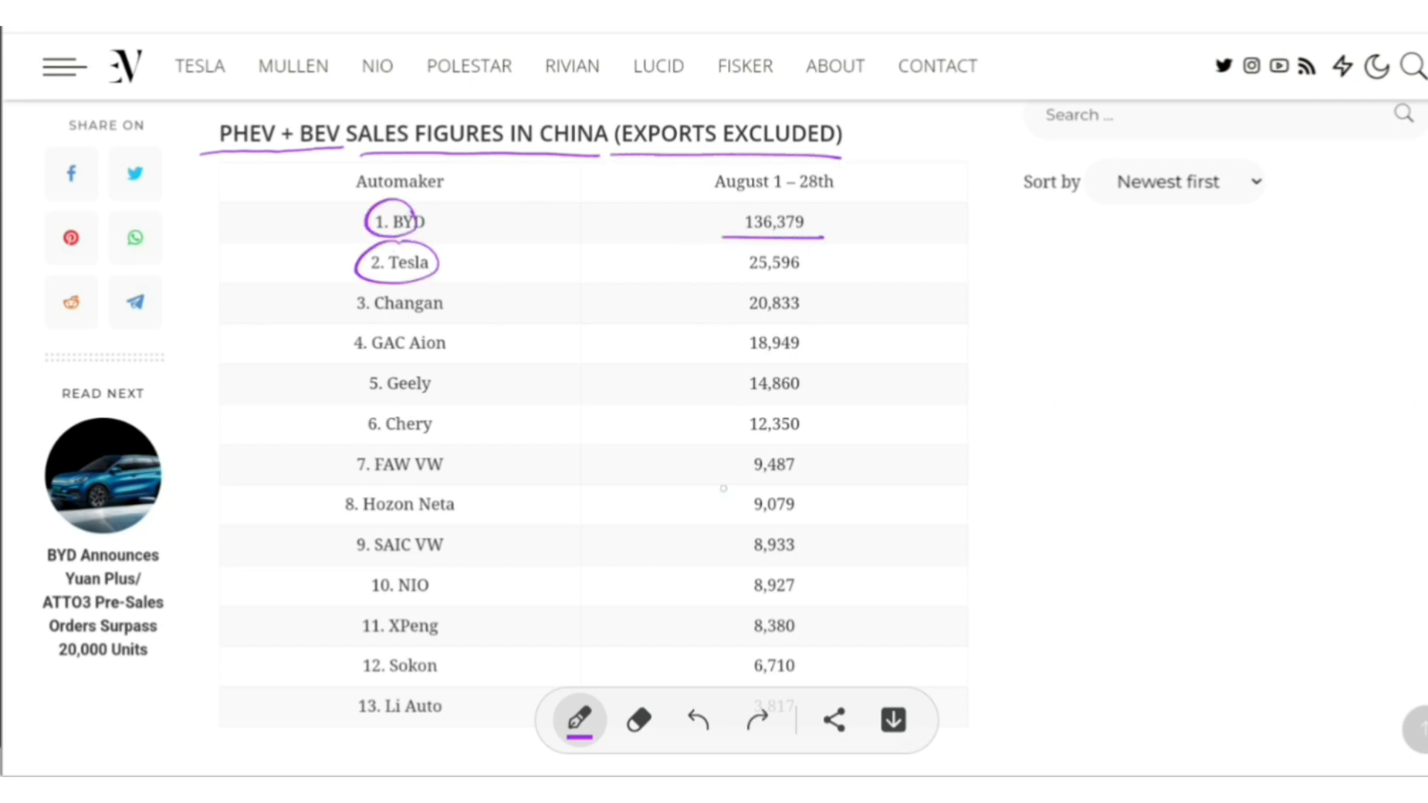